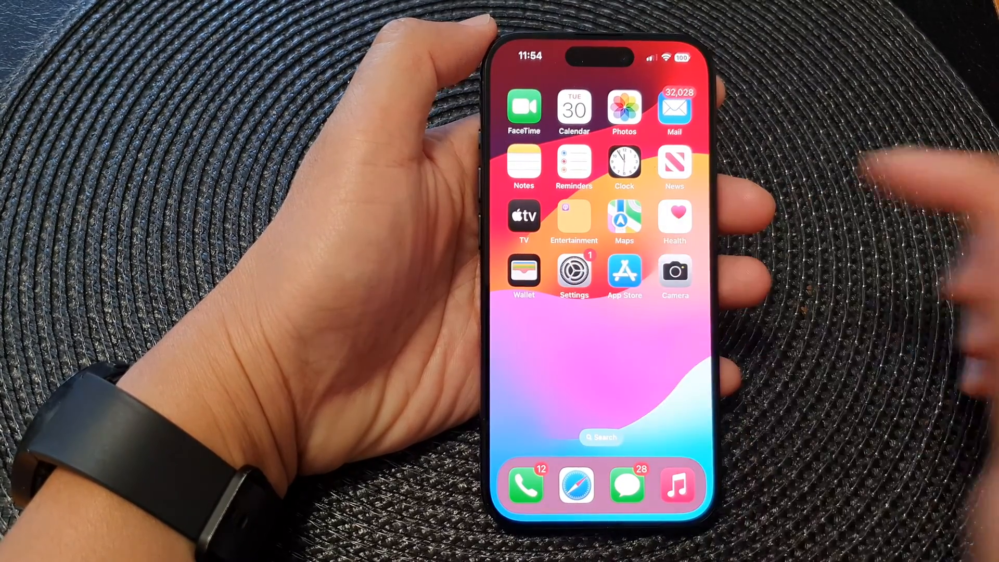
# Reach Settings > Accessibility > Siri, where the Speaking Rate slider sits at 100%
pyautogui.click(572, 270)
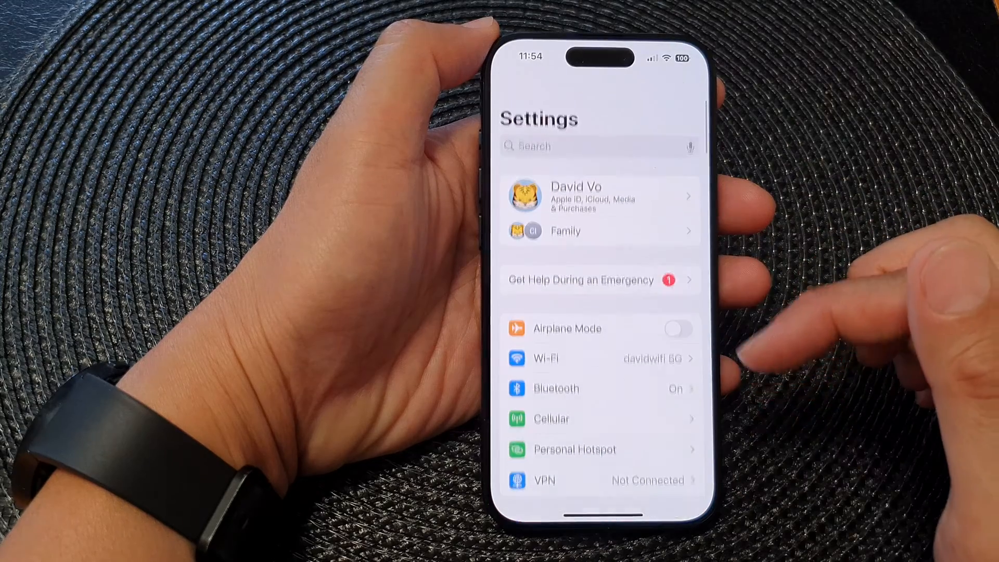
pyautogui.scroll(-3)
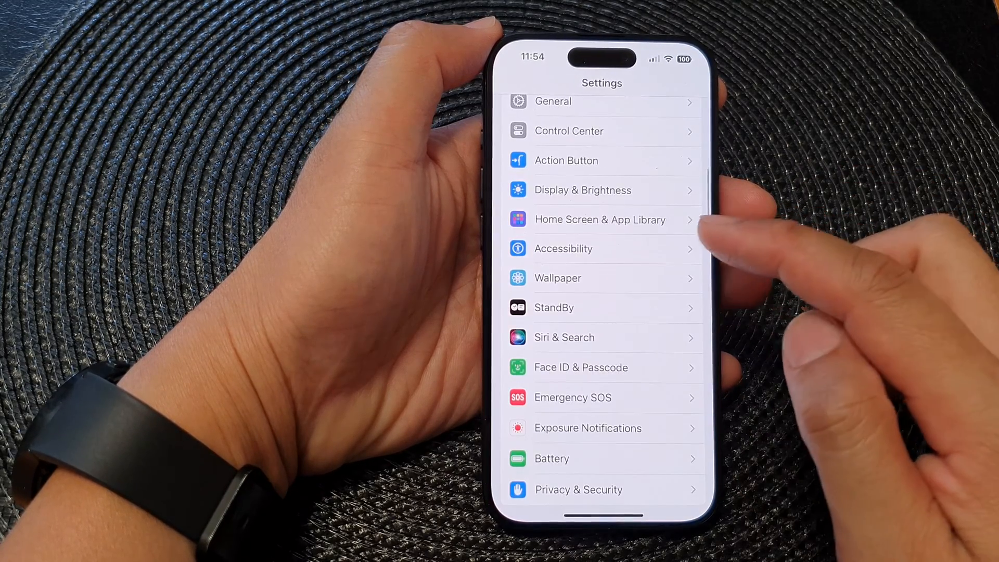
pyautogui.click(563, 249)
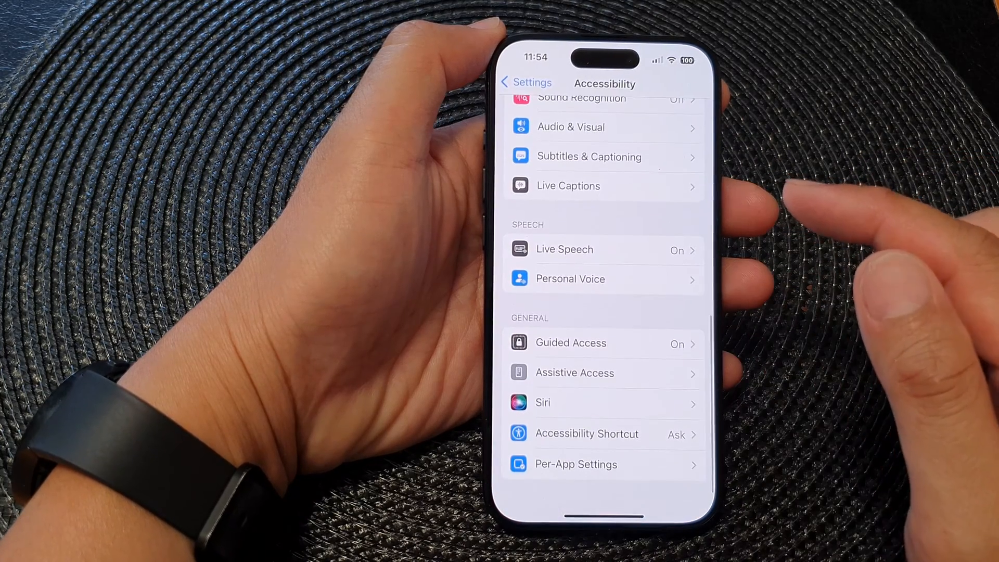
pyautogui.click(543, 402)
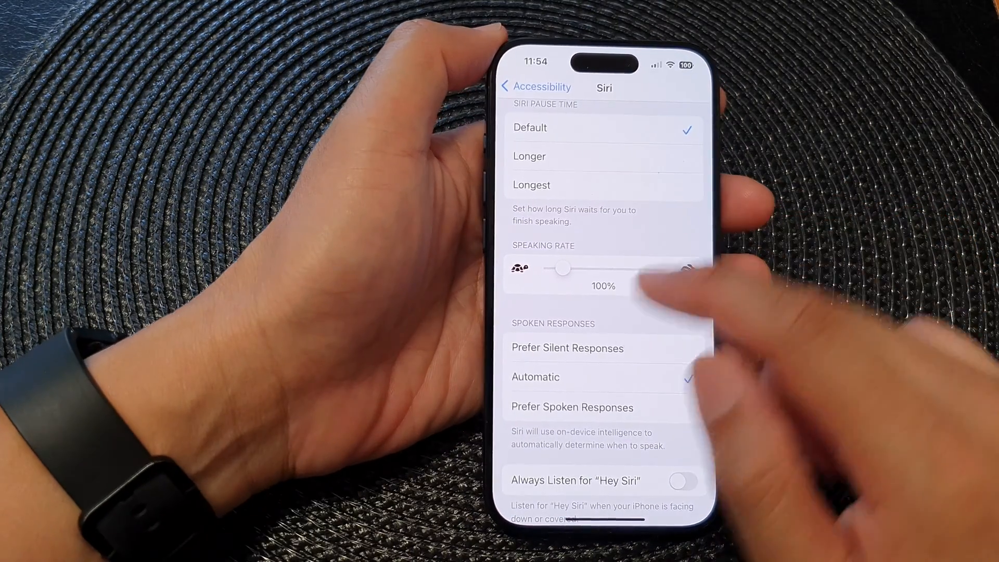
pyautogui.moveTo(561, 269); pyautogui.dragTo(570, 269)
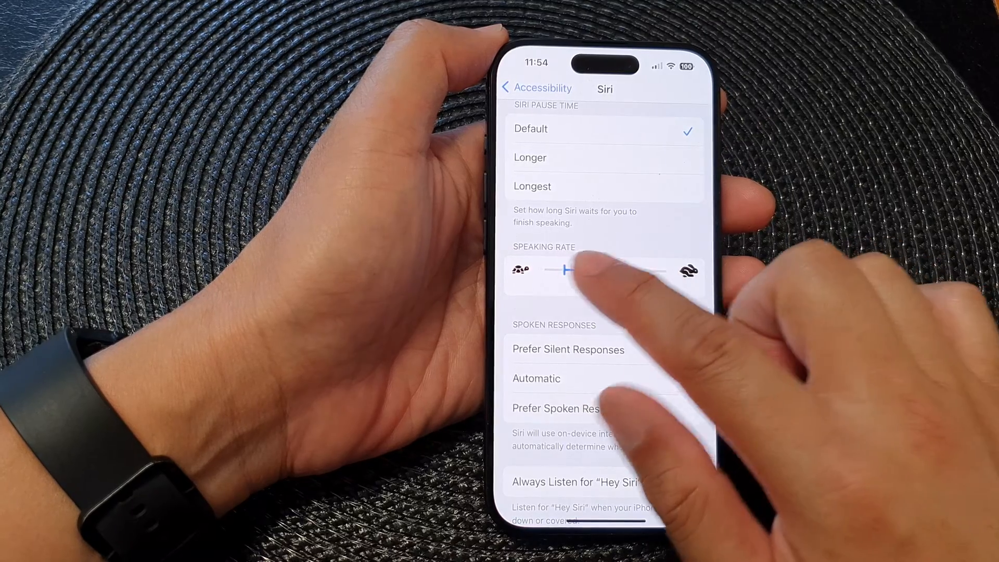
# Raise Siri's speaking rate to 196%, then lower it past 115% toward the slowest turtle end
pyautogui.moveTo(567, 271); pyautogui.dragTo(662, 271)
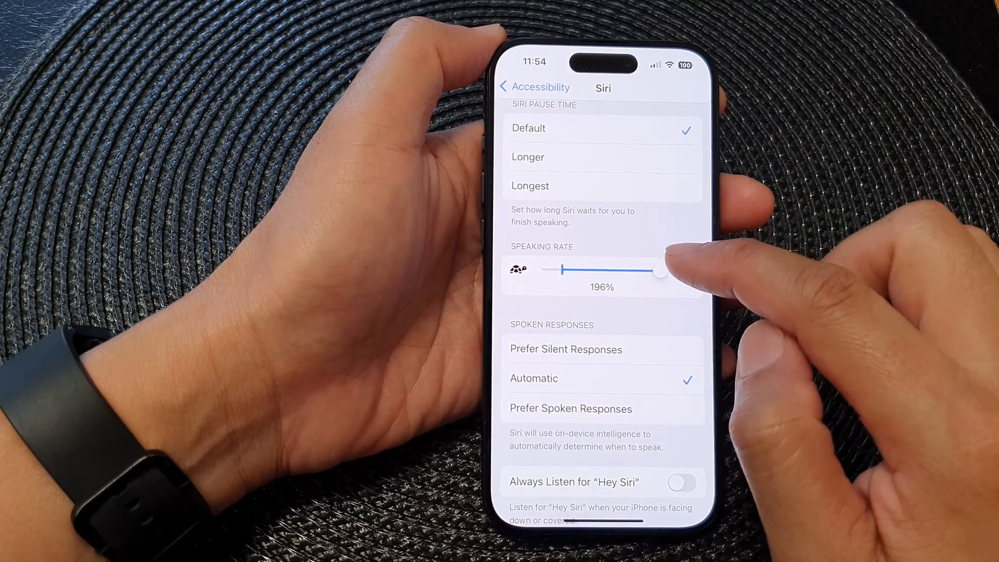
pyautogui.moveTo(660, 270); pyautogui.dragTo(576, 271)
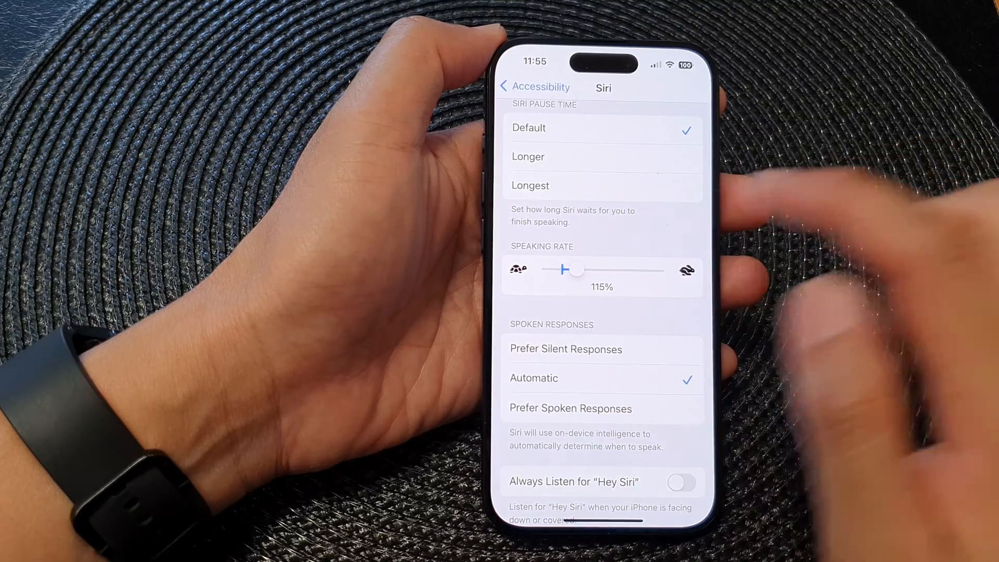
pyautogui.moveTo(576, 269); pyautogui.dragTo(558, 270)
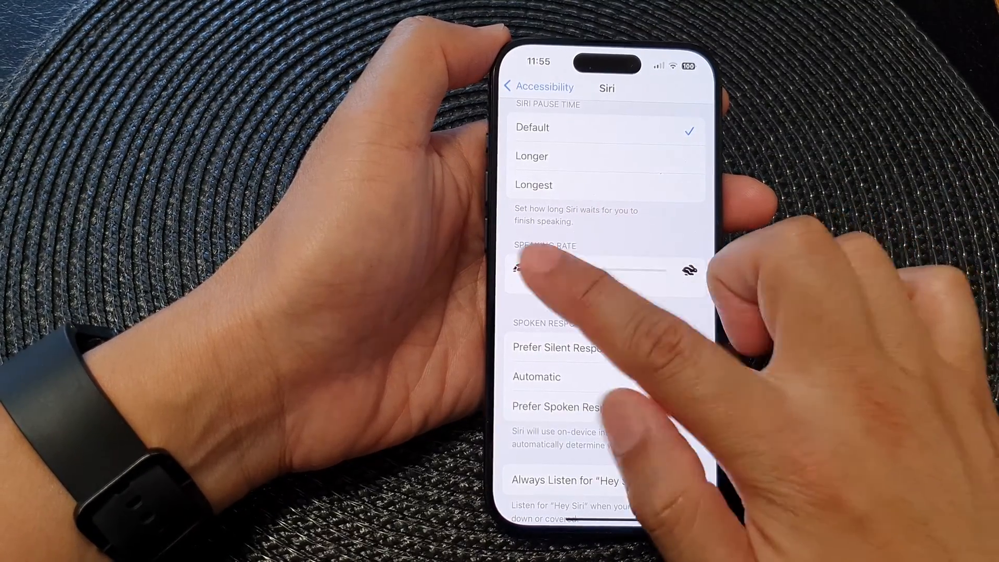
pyautogui.moveTo(637, 271); pyautogui.dragTo(541, 268)
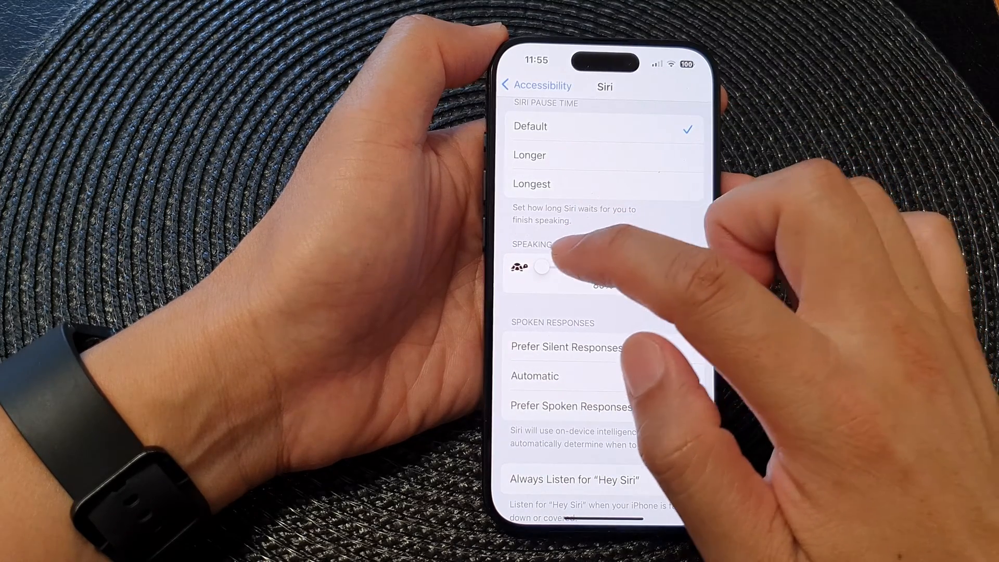